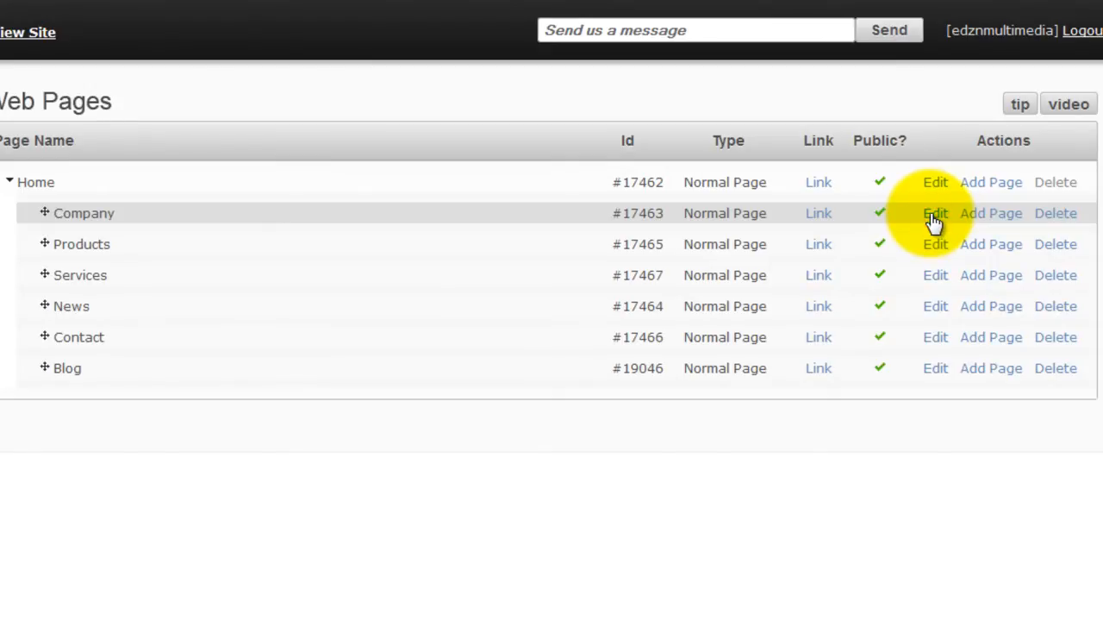
Edit the Company page and bring its 'Who We Are' content editor into view
left_click(934, 214)
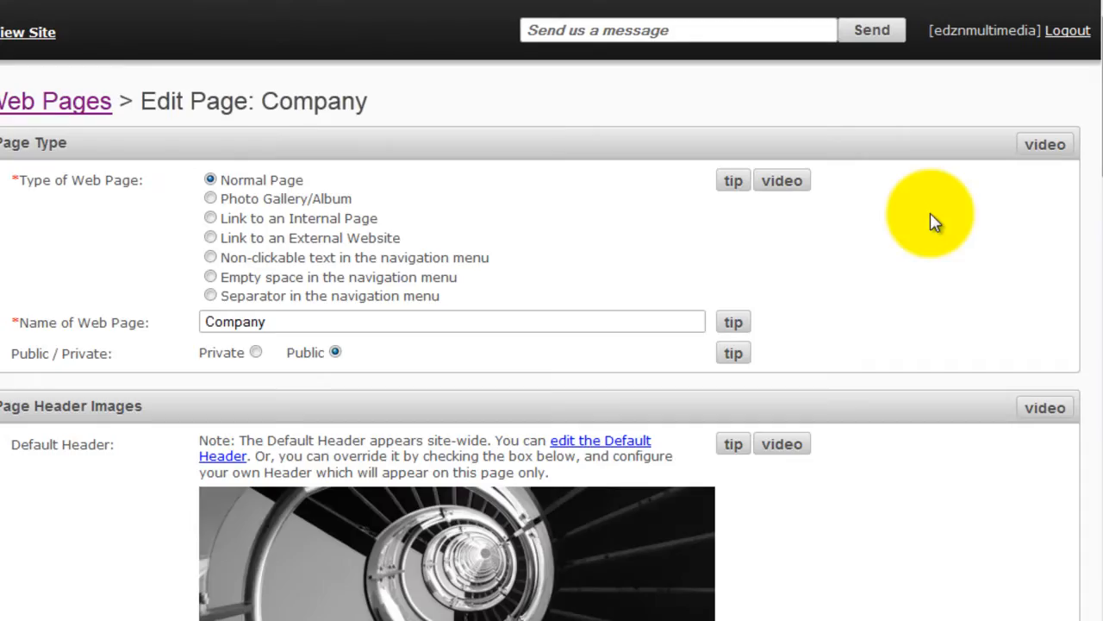
scroll("down", 3)
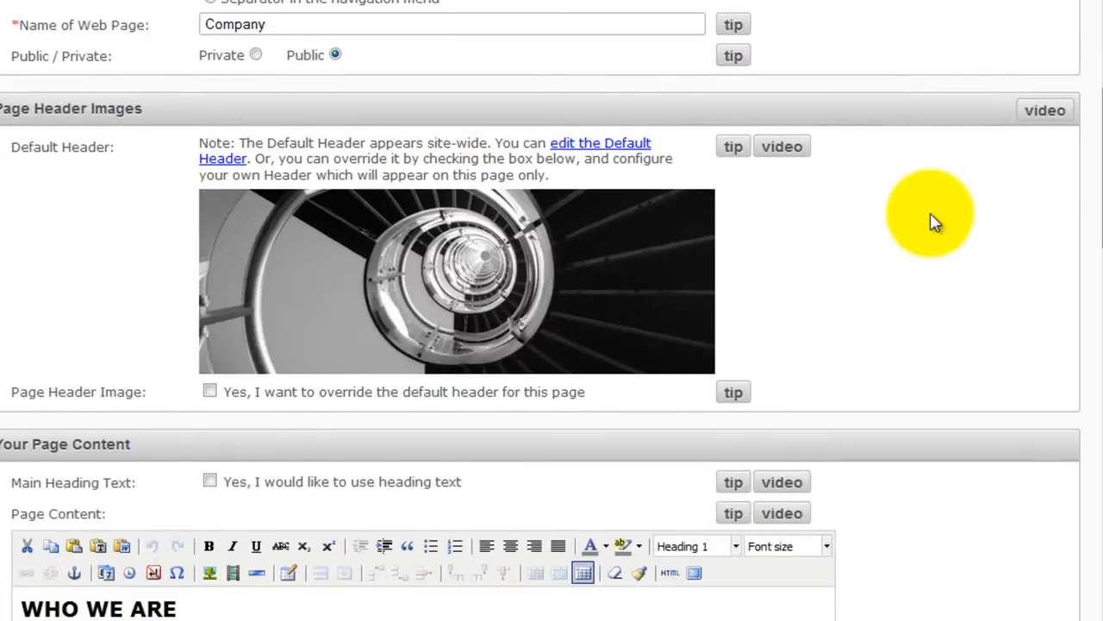
scroll("down", 3)
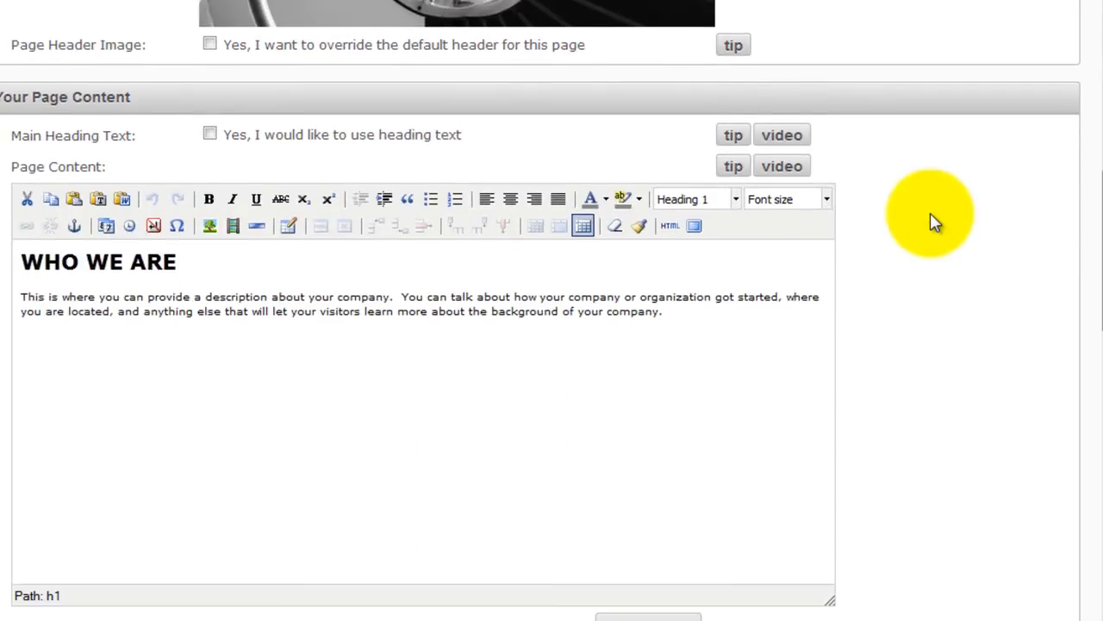
mouse_move(255, 440)
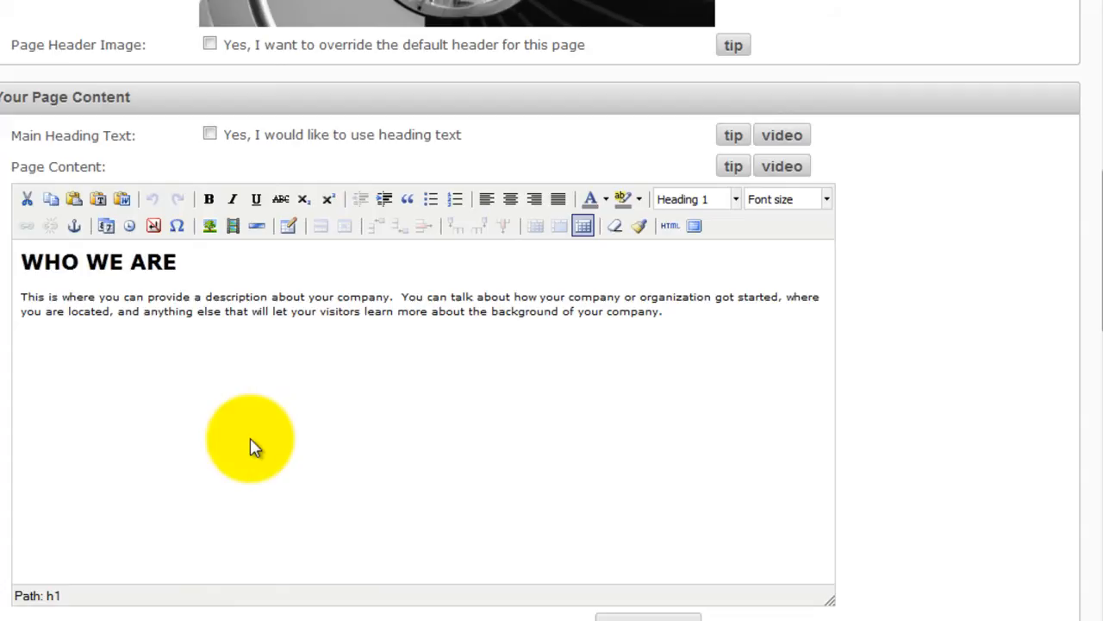
mouse_move(128, 445)
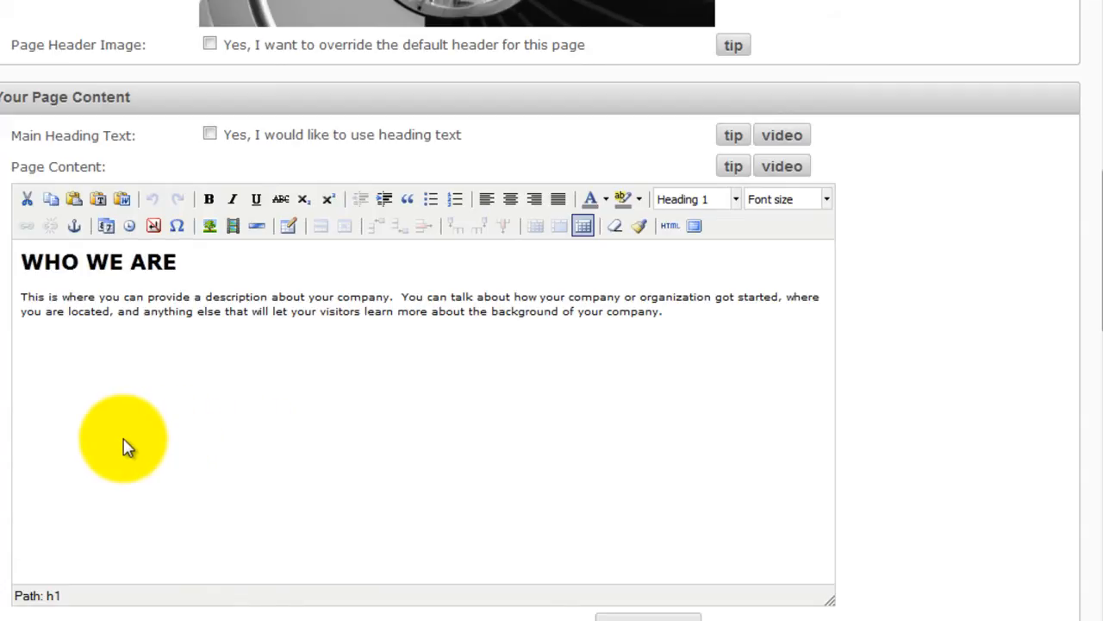
mouse_move(79, 421)
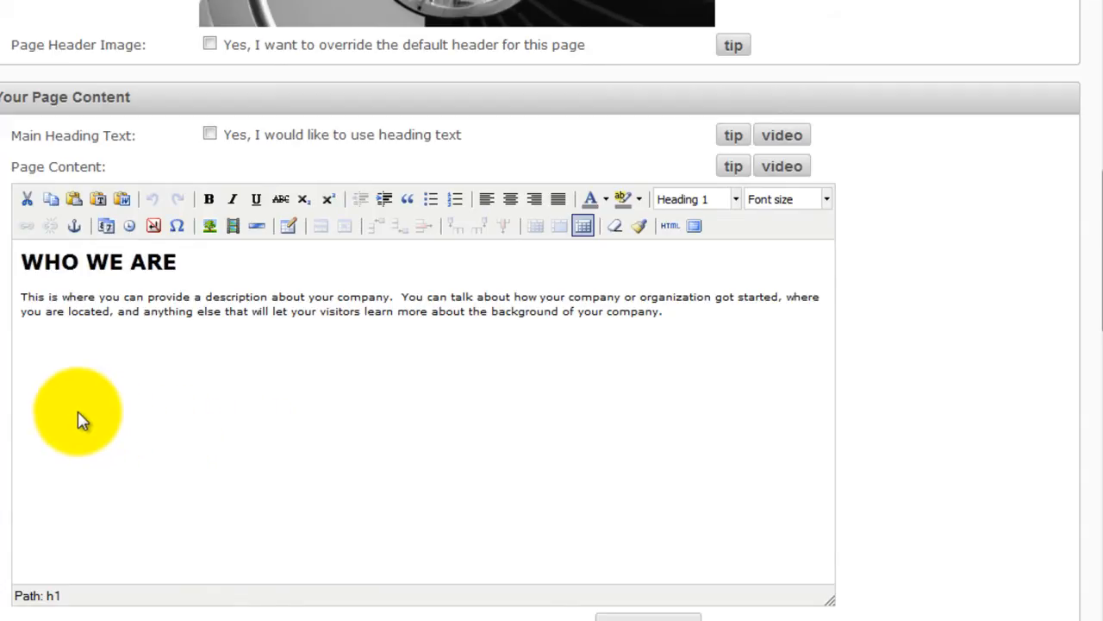
Add 'This is the clickable text for the pdf document.' and start linking that selected sentence
type("This is the clickable text for the pdf document.")
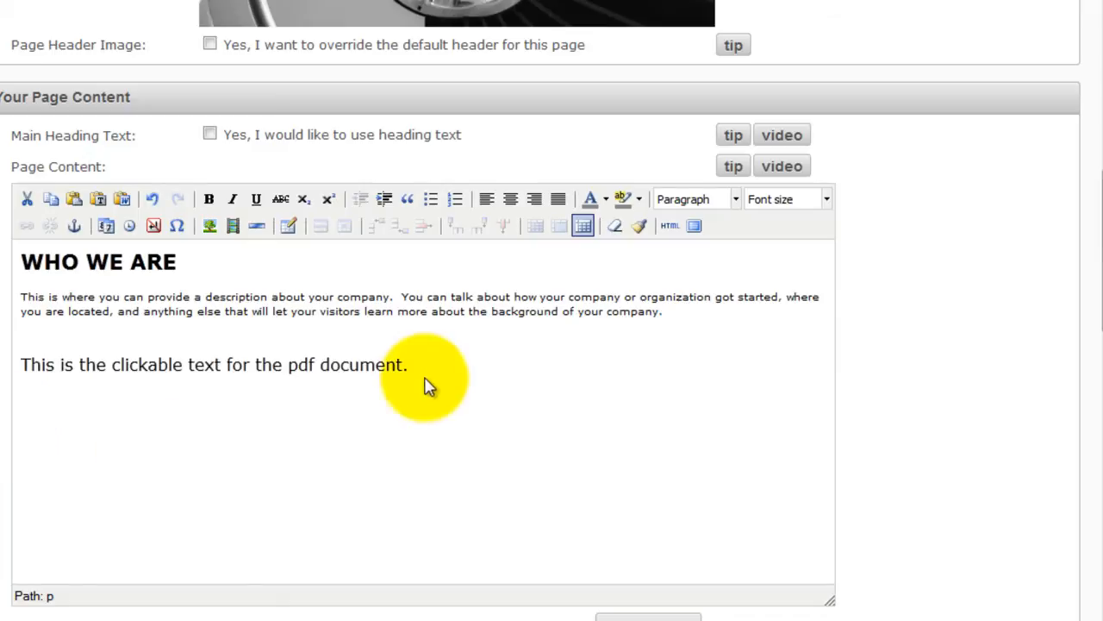
double_click(386, 366)
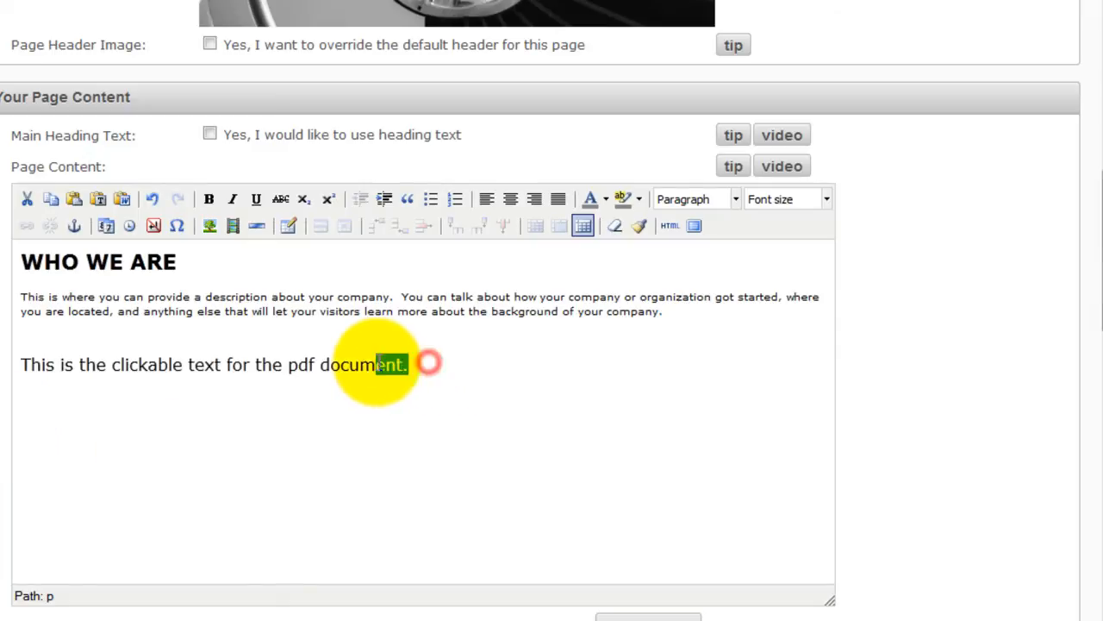
triple_click(213, 365)
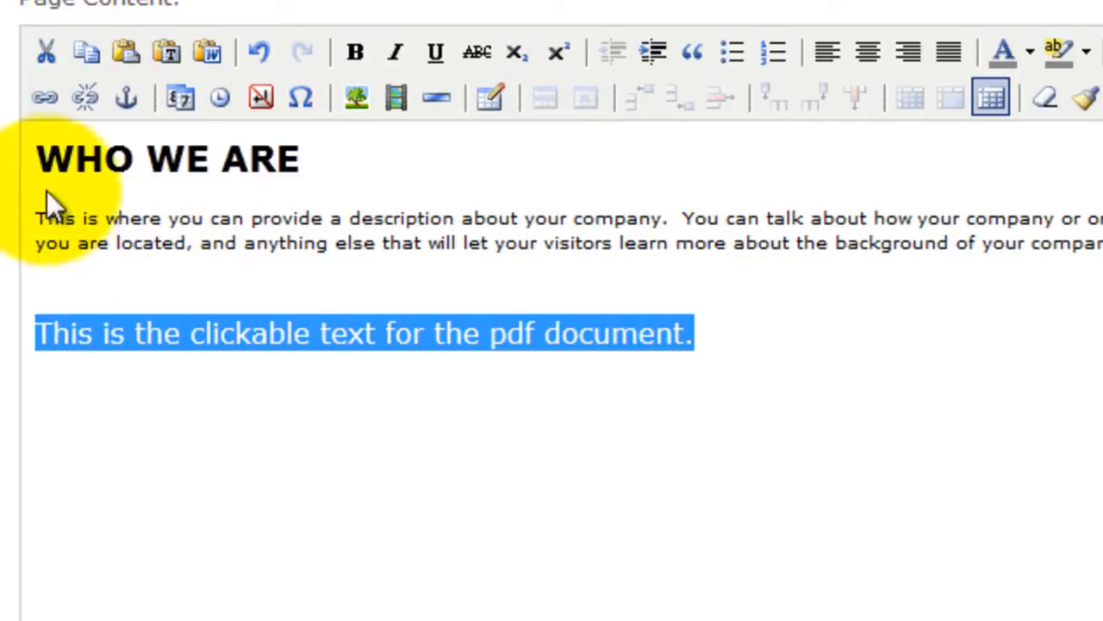
left_click(45, 96)
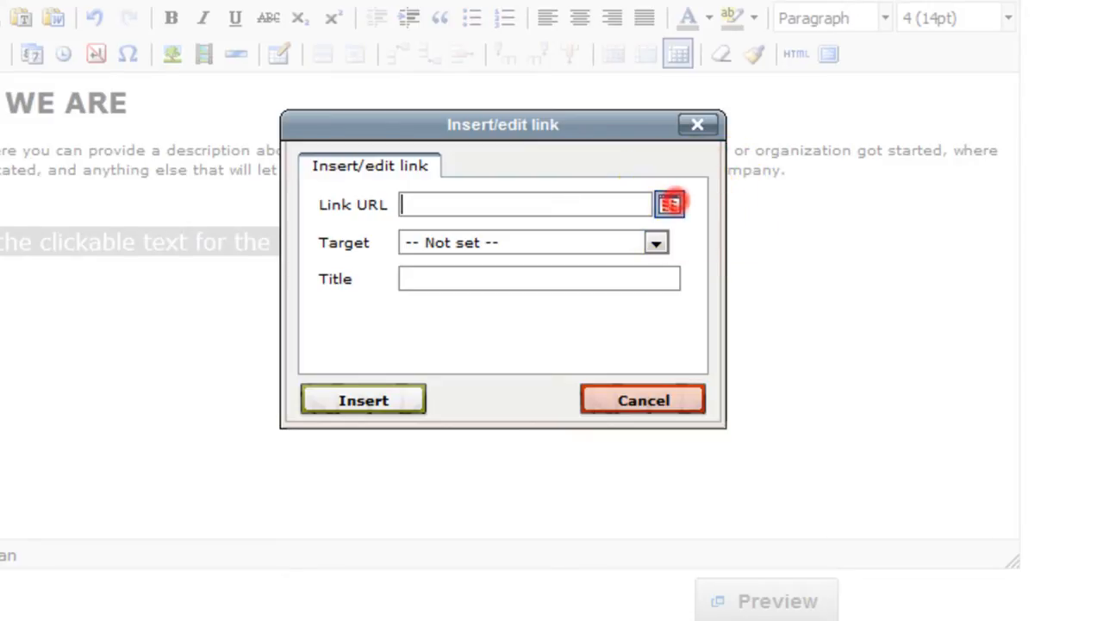
Upload a PDF from the computer through the file manager to use as the link address
left_click(669, 203)
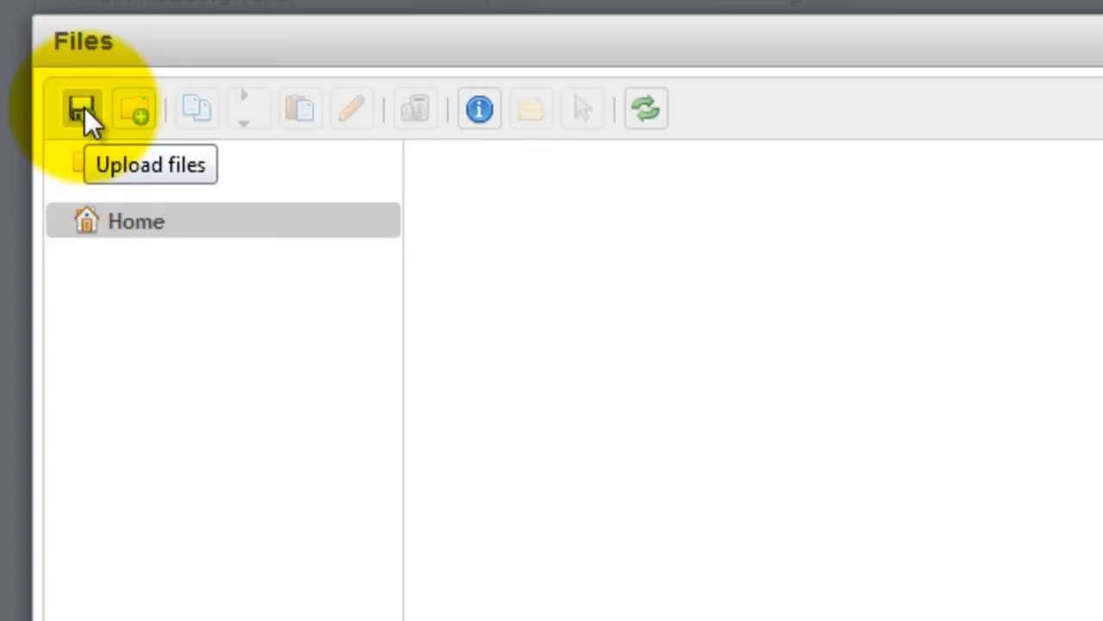
left_click(81, 107)
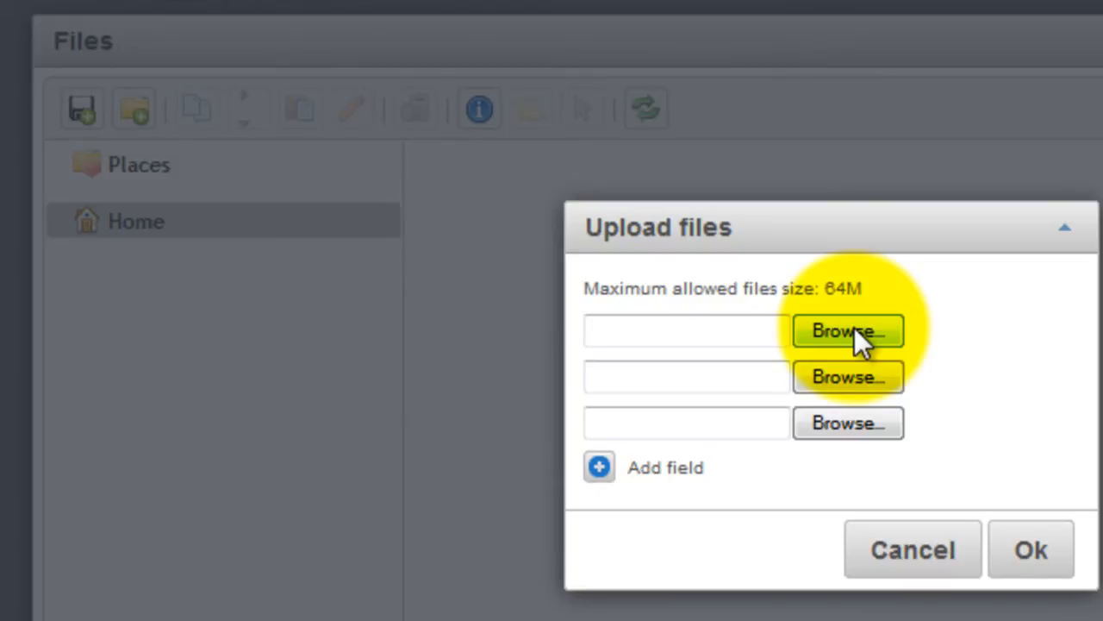
left_click(848, 331)
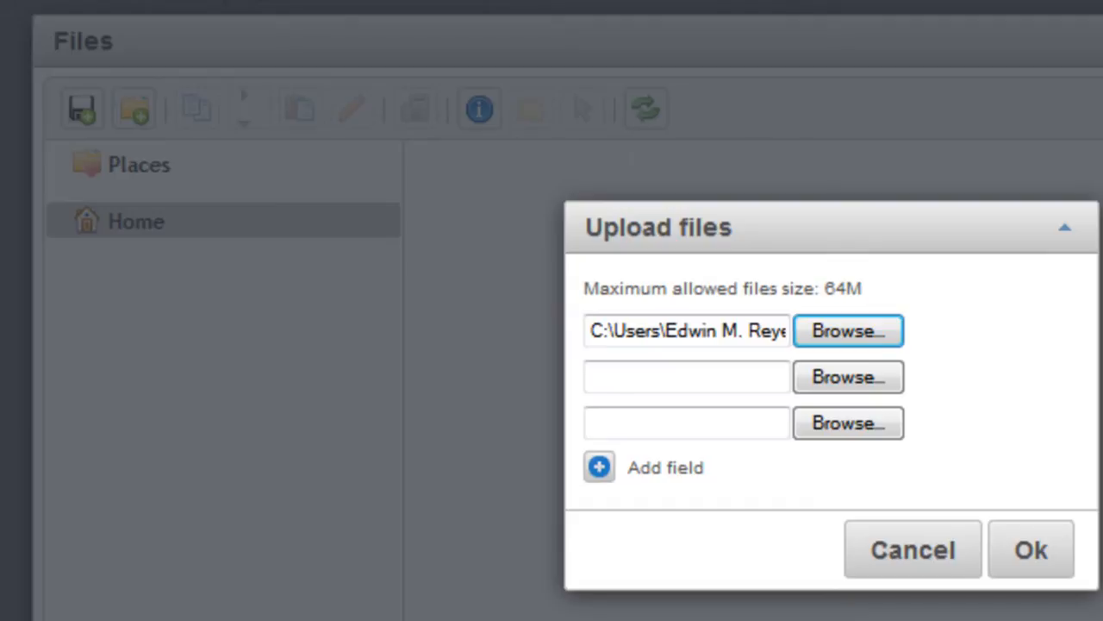
left_click(1031, 548)
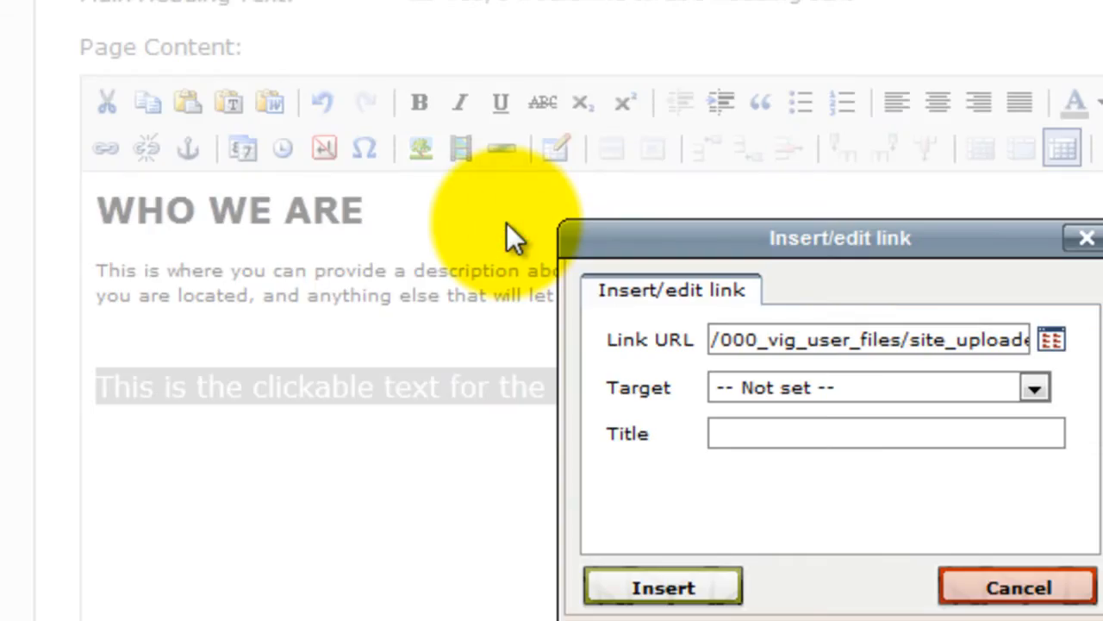
mouse_move(663, 586)
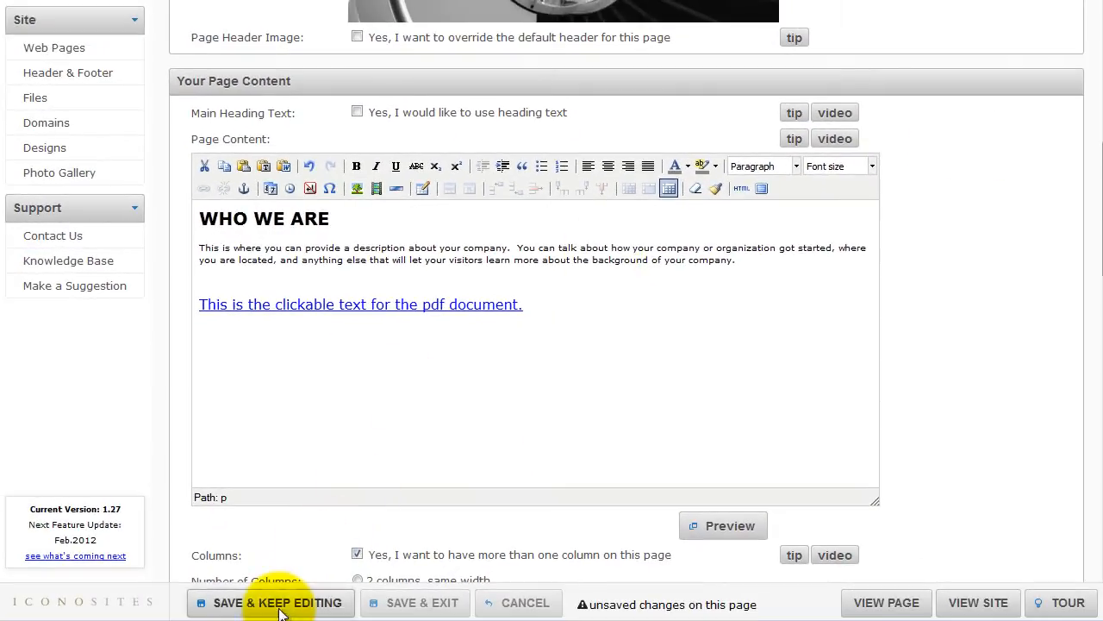
Save the Company page with the new PDF link and confirm the saved message
left_click(277, 603)
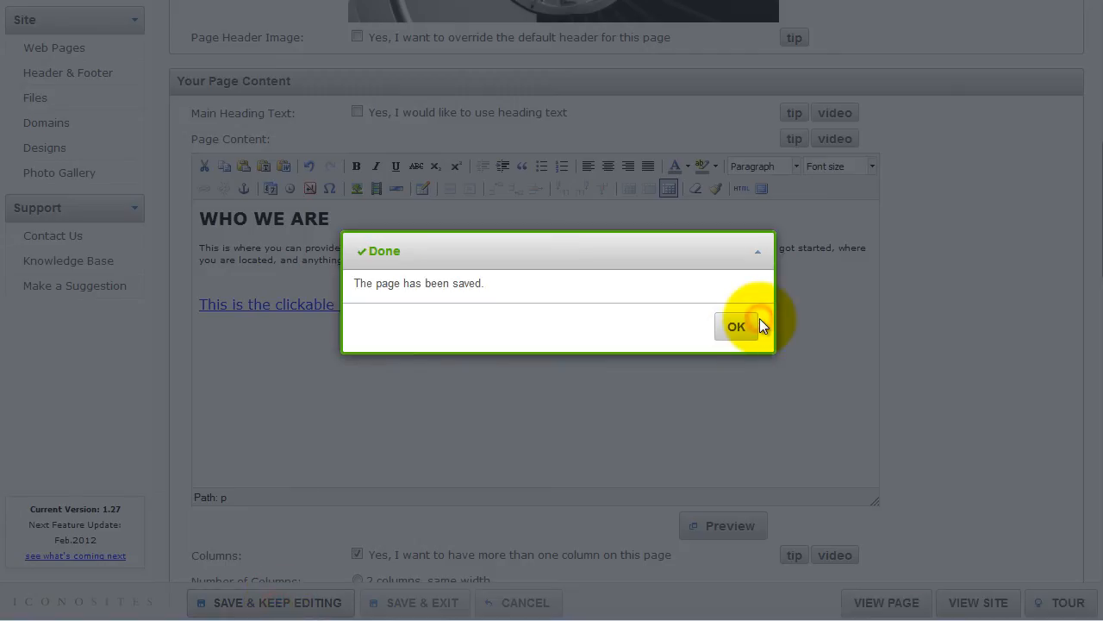
left_click(734, 326)
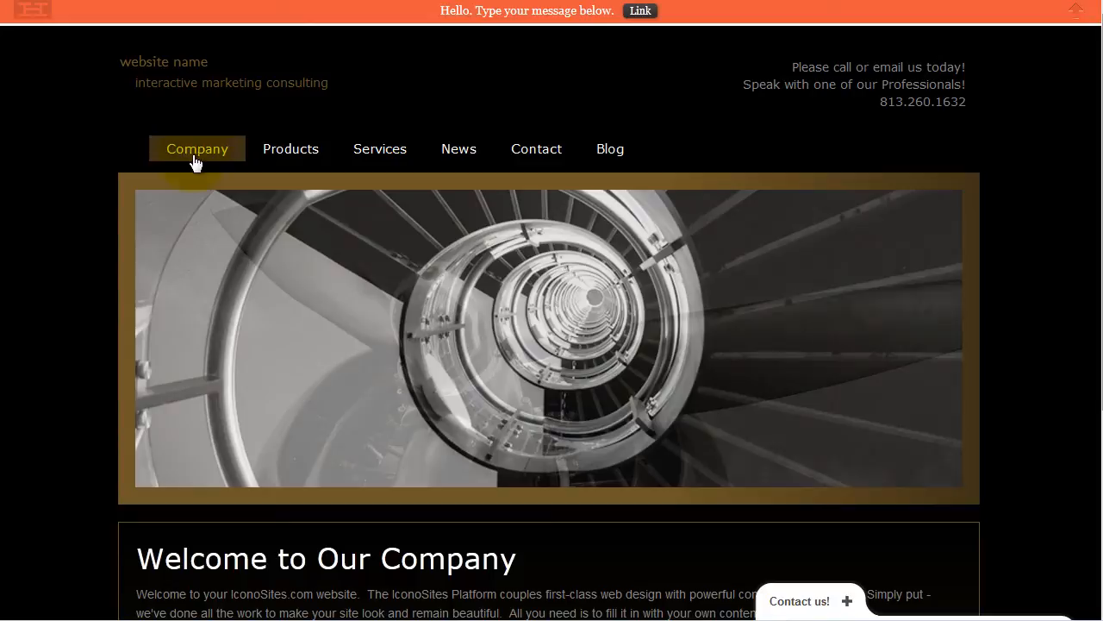
scroll("down", 3)
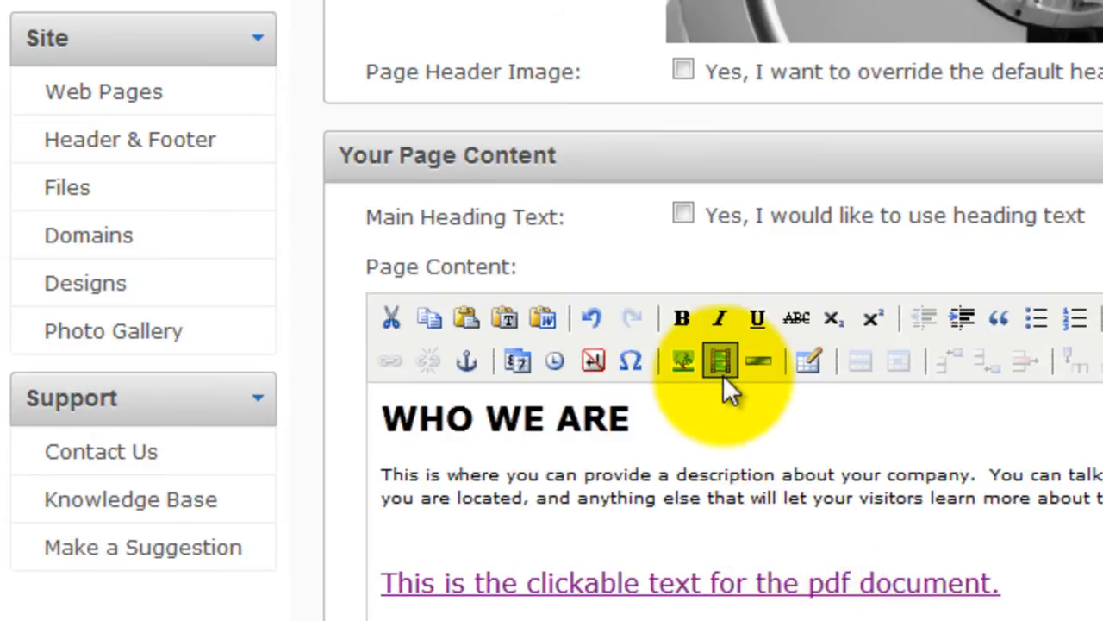
Start an embedded media element with Iframe as its type
left_click(720, 360)
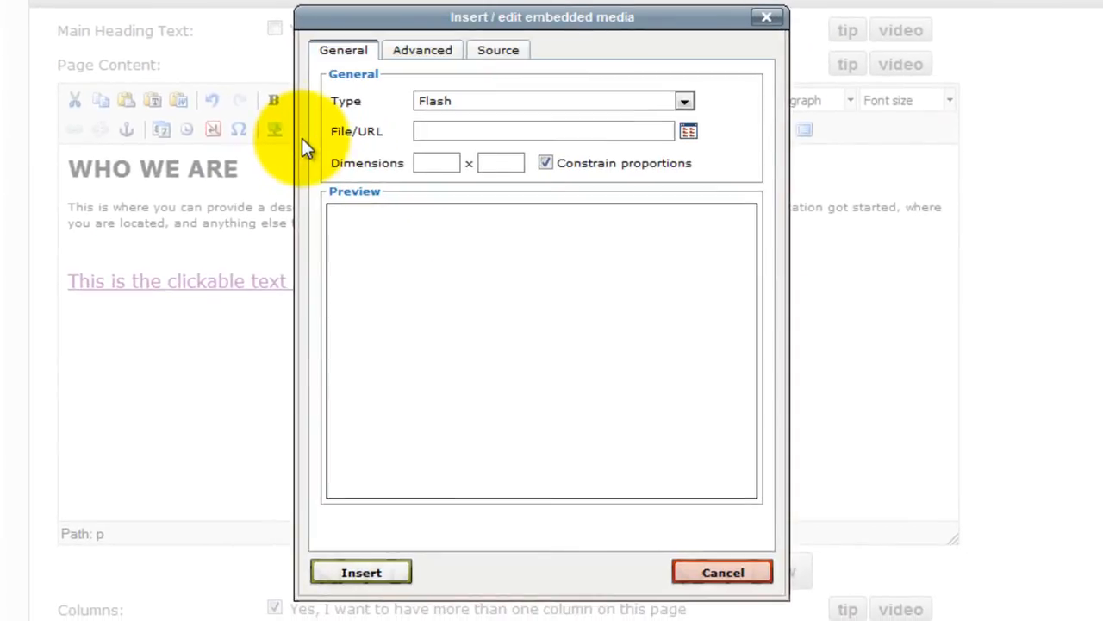
left_click(685, 100)
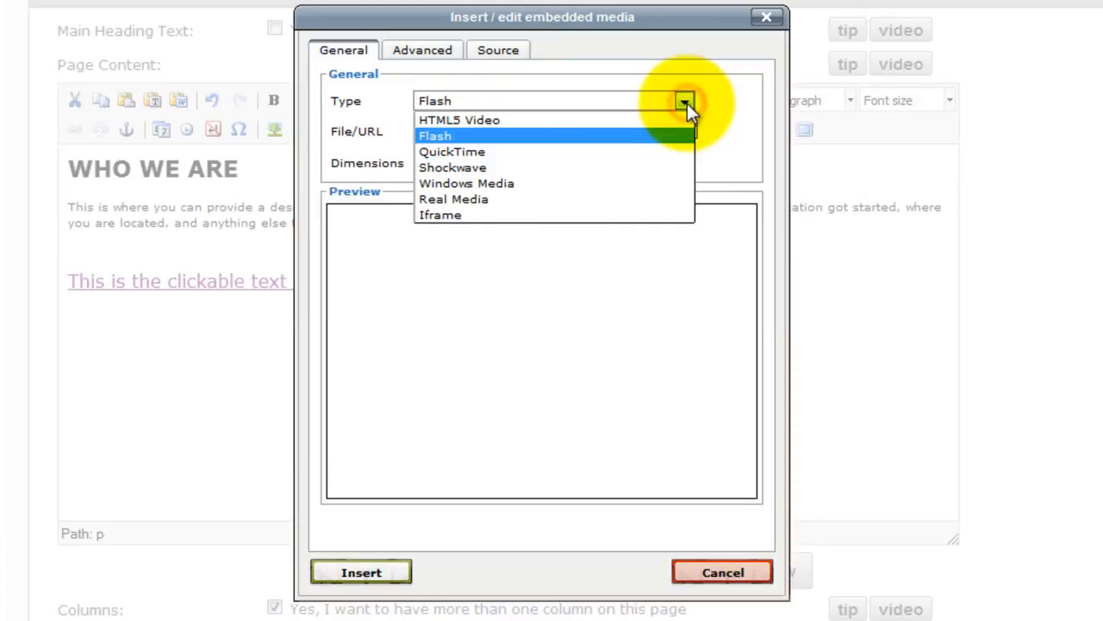
mouse_move(590, 214)
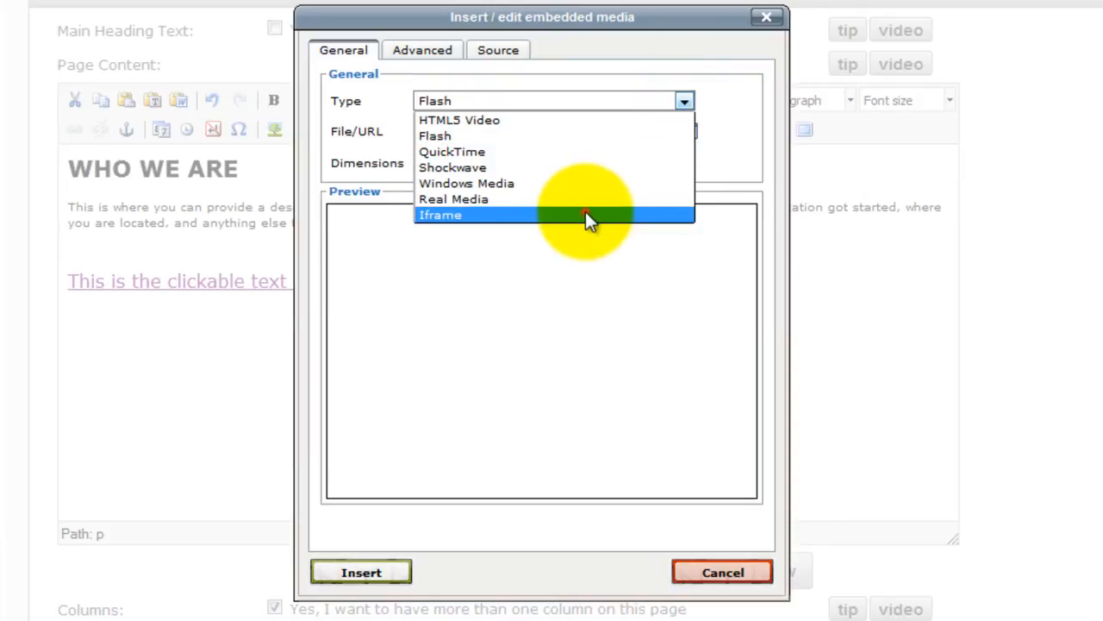
left_click(441, 214)
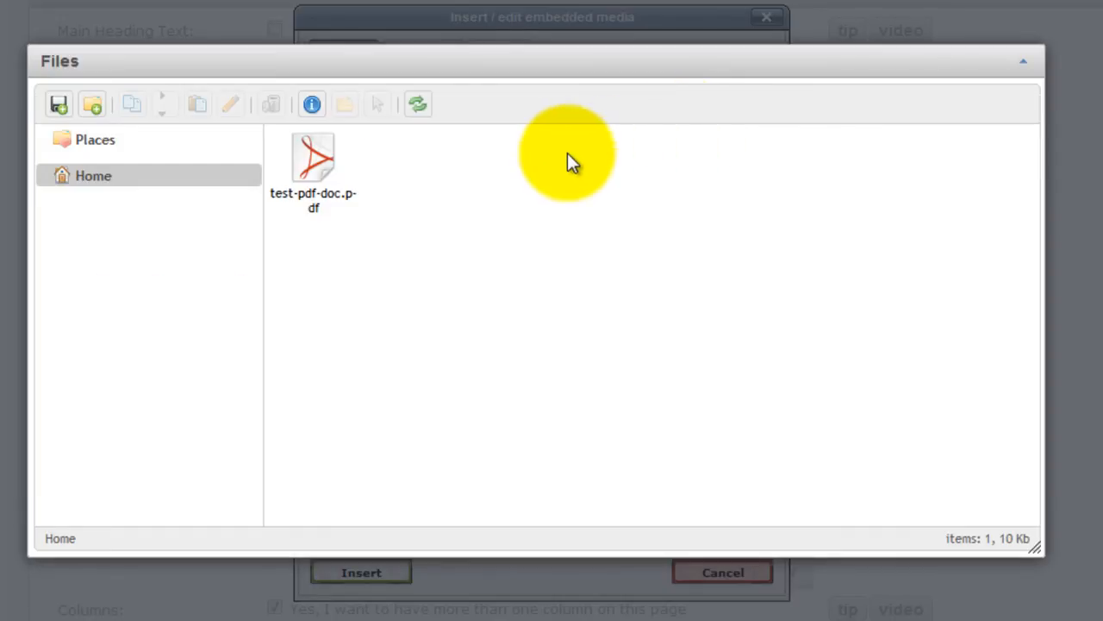
mouse_move(569, 164)
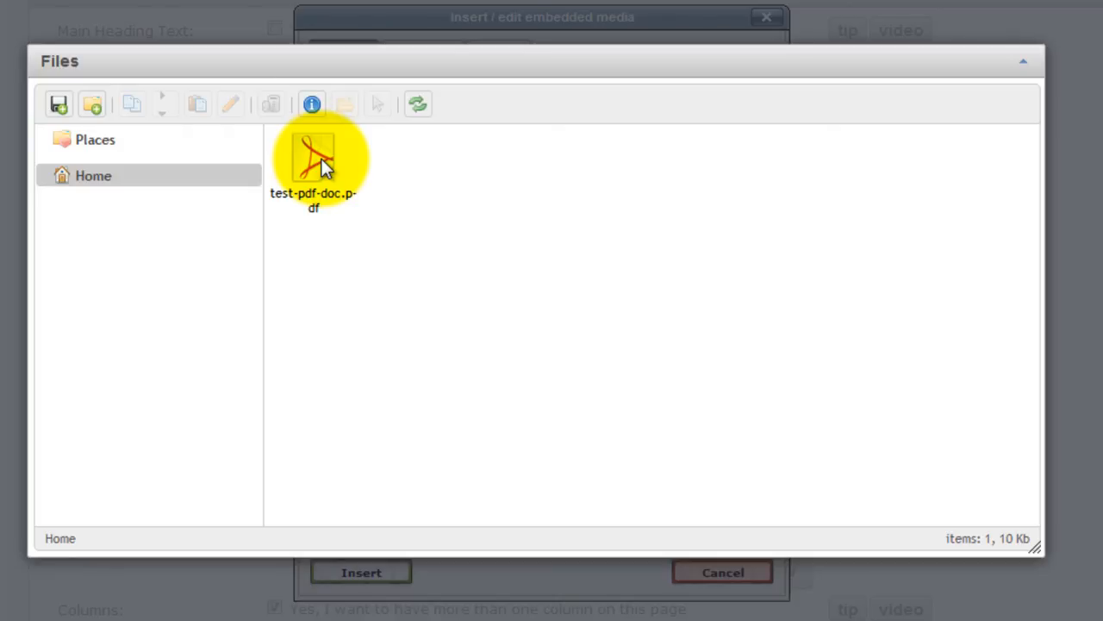
Use the uploaded test-pdf-doc.pdf as the iframe source
double_click(313, 159)
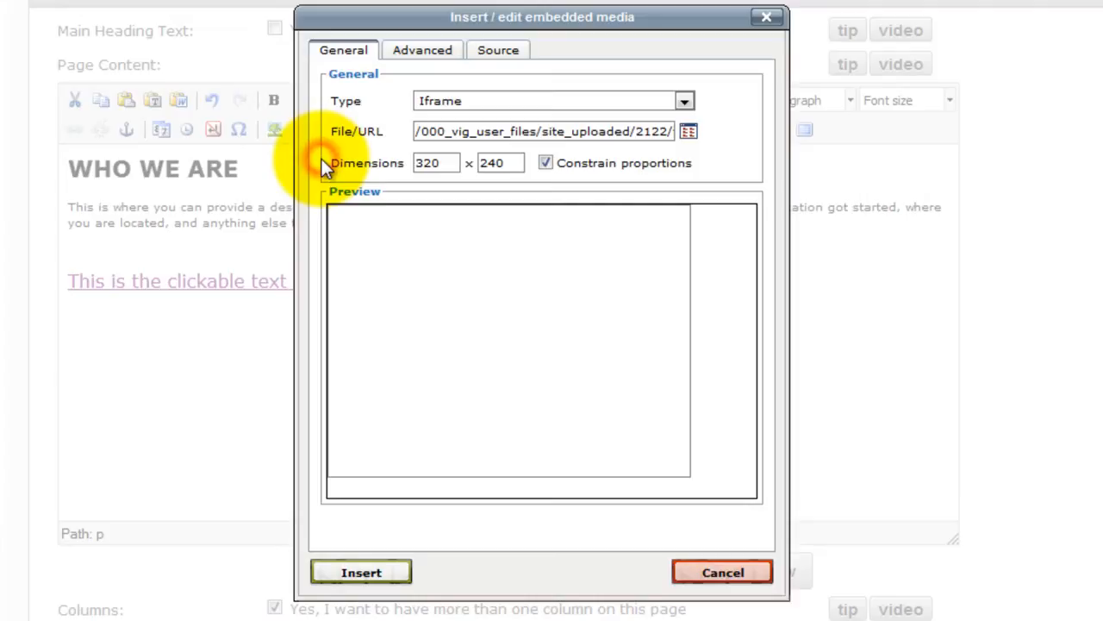
mouse_move(531, 411)
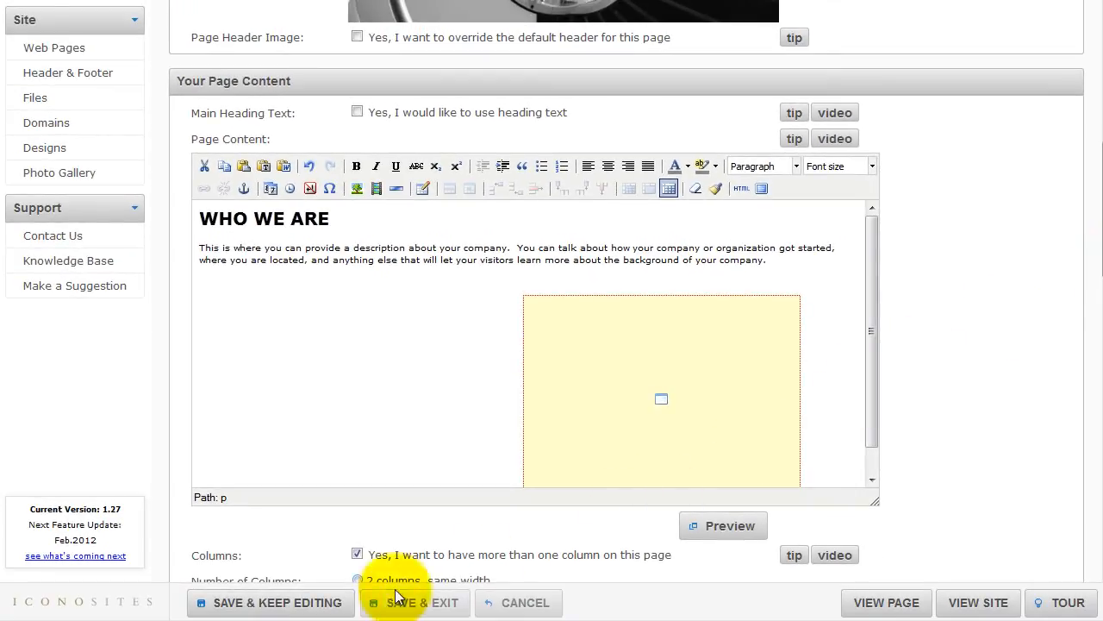
Save the Company page and view it live with the PDF link and embedded frame
left_click(422, 603)
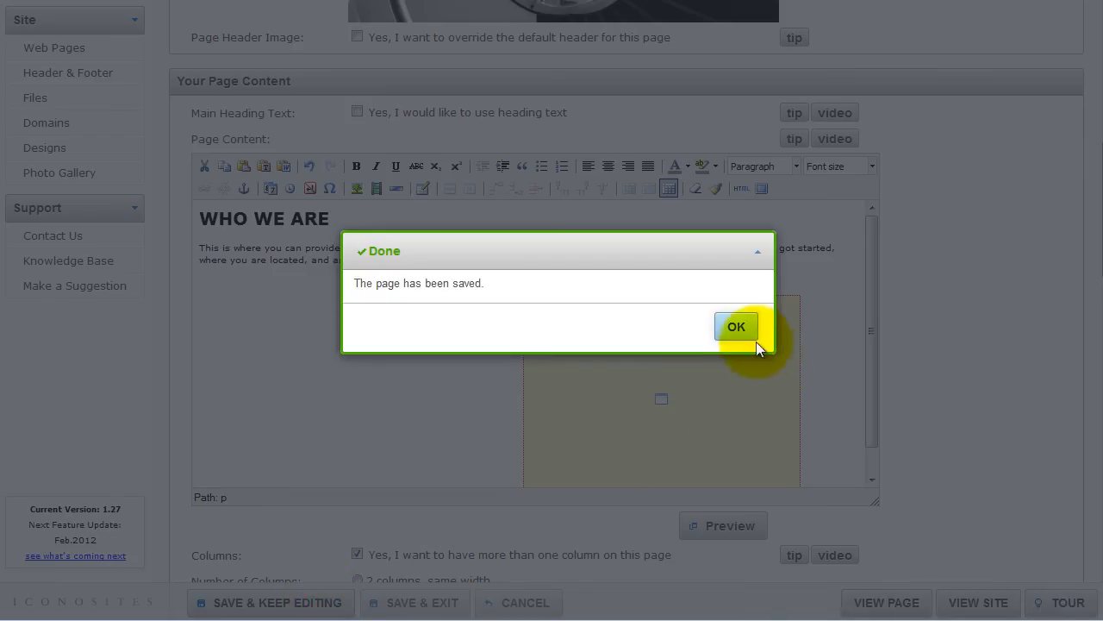
left_click(736, 326)
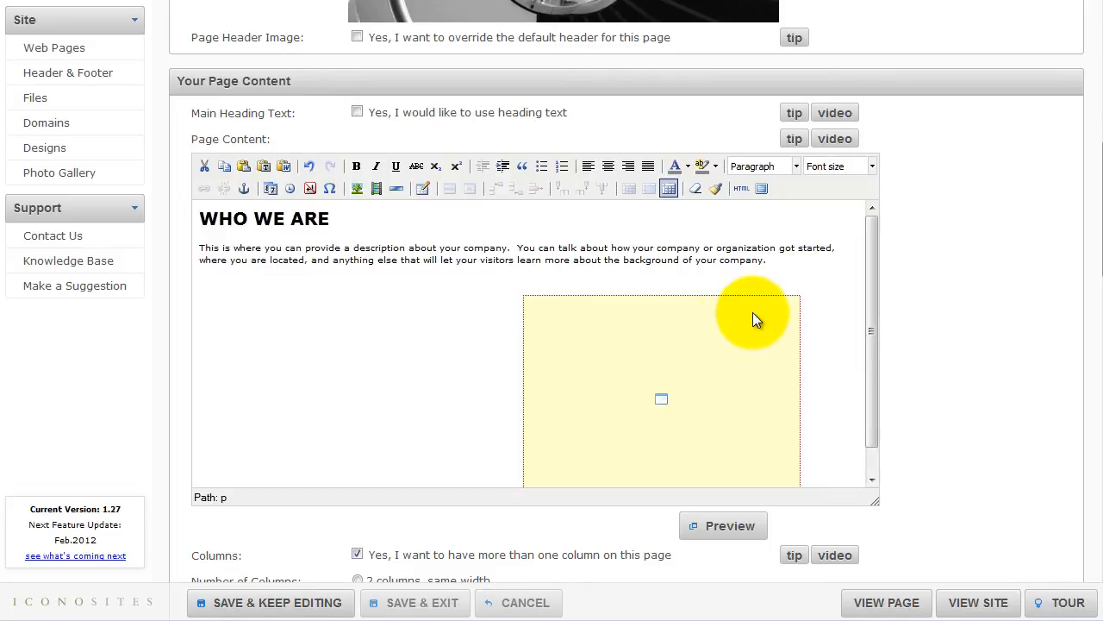
left_click(722, 524)
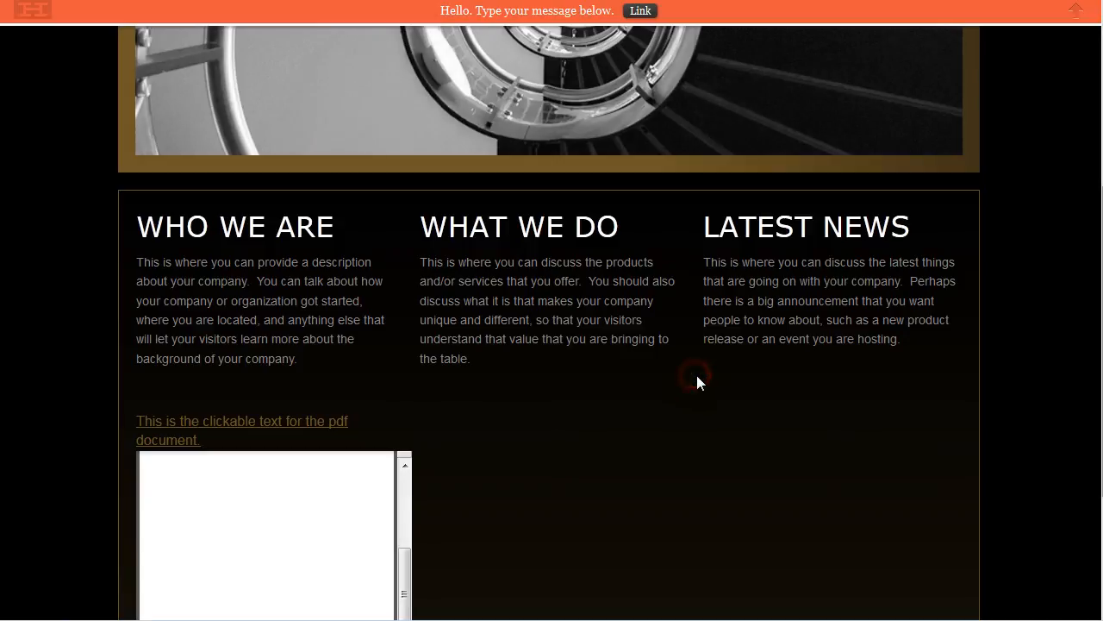
scroll("down", 3)
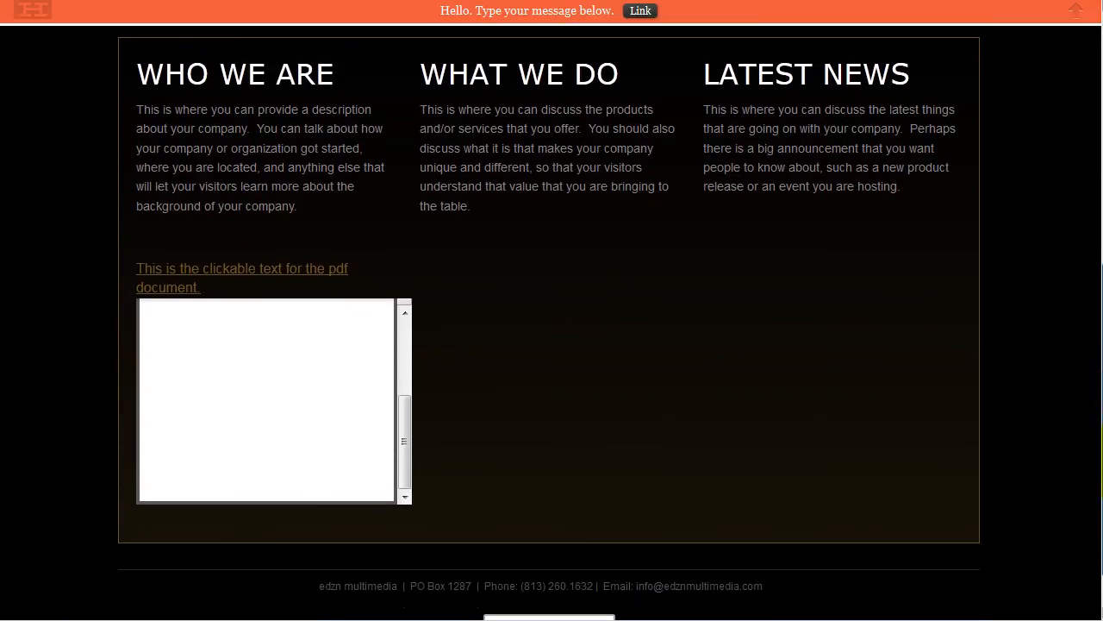